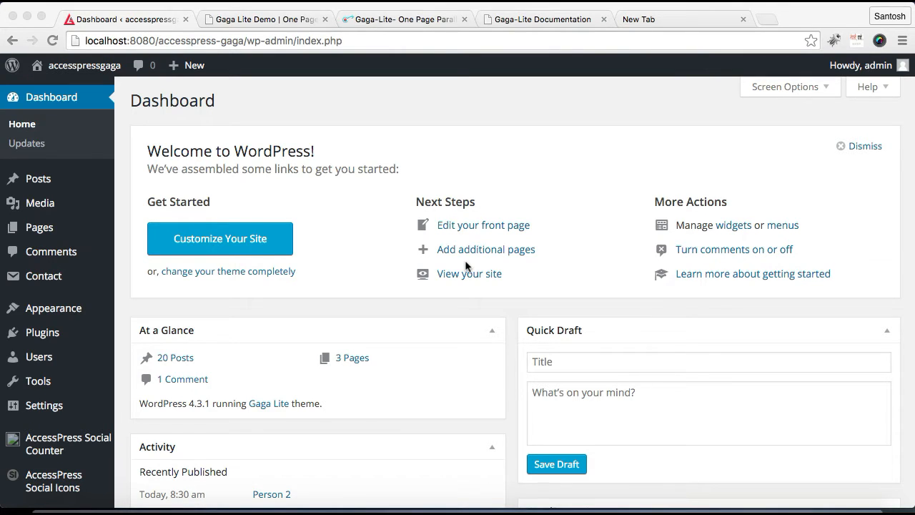
Browse the Gaga Lite demo and use its SERVICE header link to jump to Our Services
{"action": "left_click", "coordinate": [263, 18]}
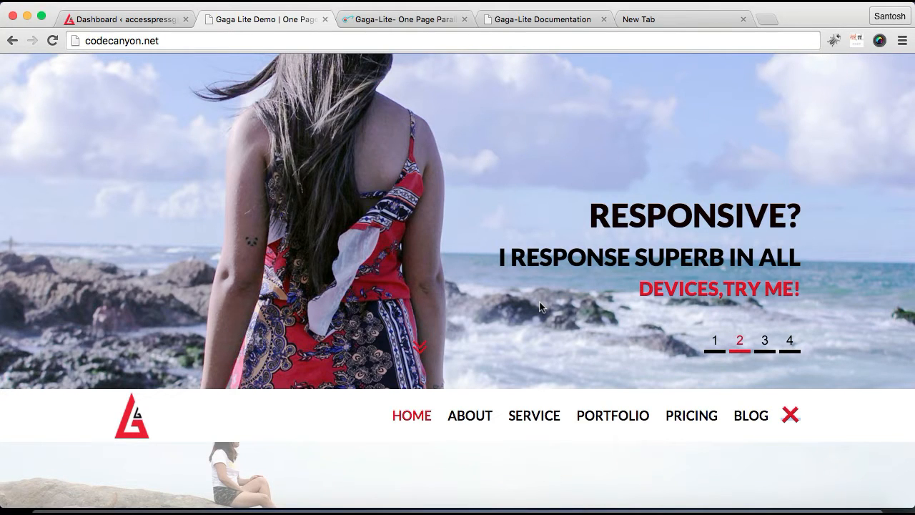
{"action": "scroll", "scroll_direction": "down", "scroll_amount": 3}
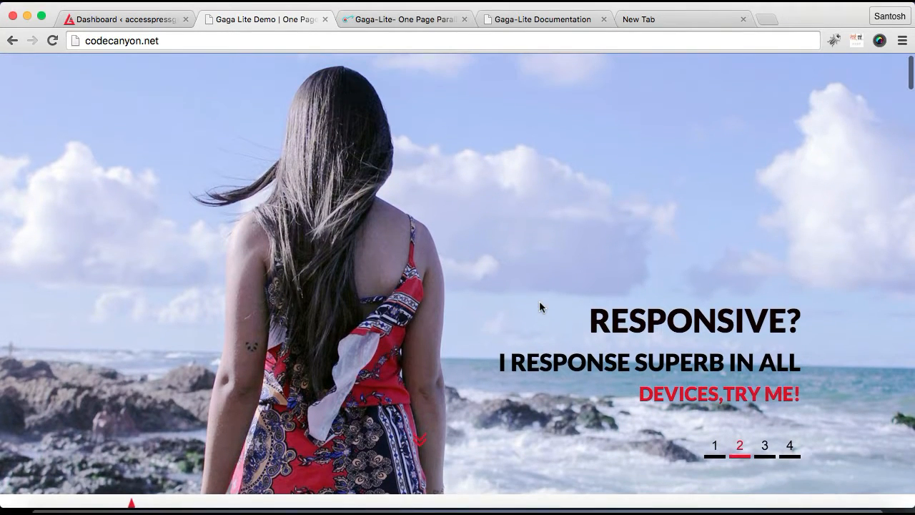
{"action": "scroll", "scroll_direction": "down", "scroll_amount": 3}
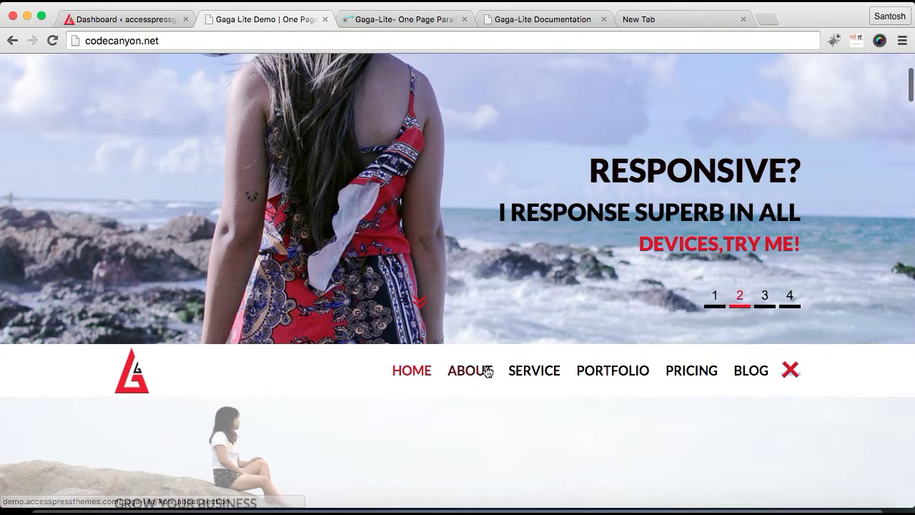
{"action": "mouse_move", "coordinate": [675, 386]}
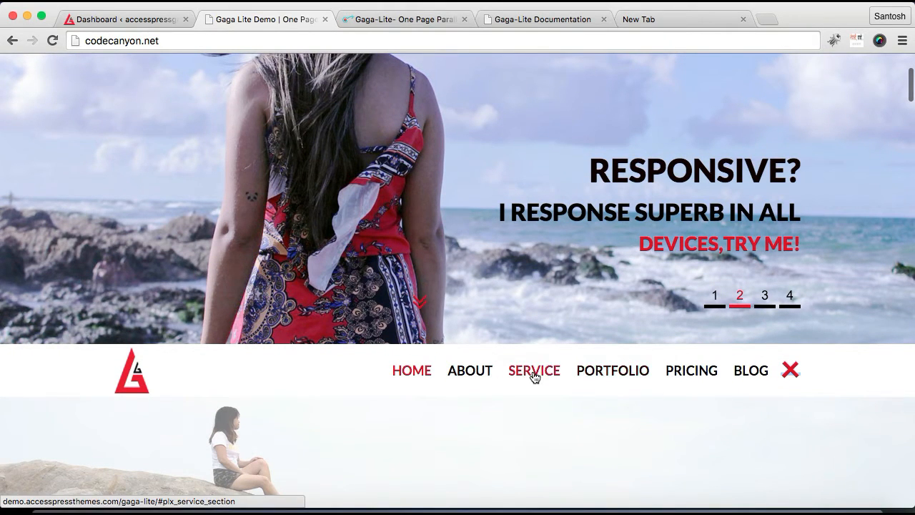
{"action": "left_click", "coordinate": [535, 370]}
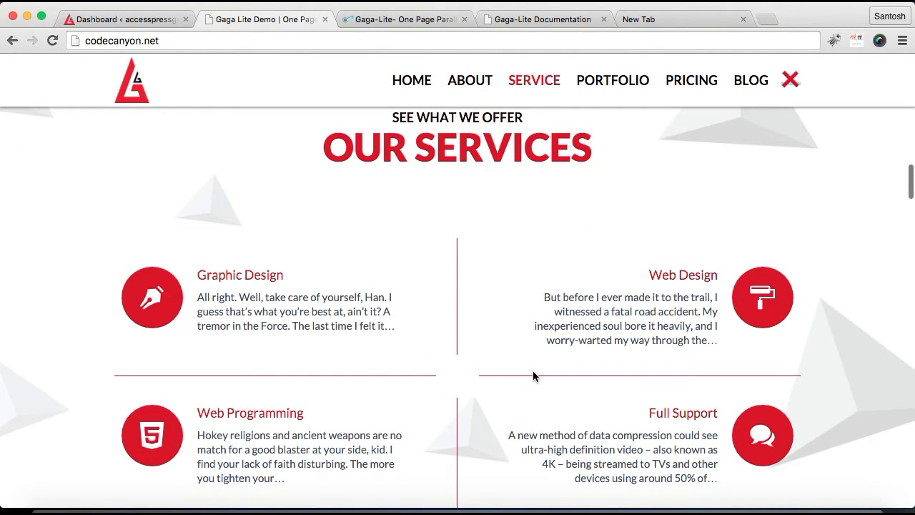
{"action": "scroll", "scroll_direction": "down", "scroll_amount": 3}
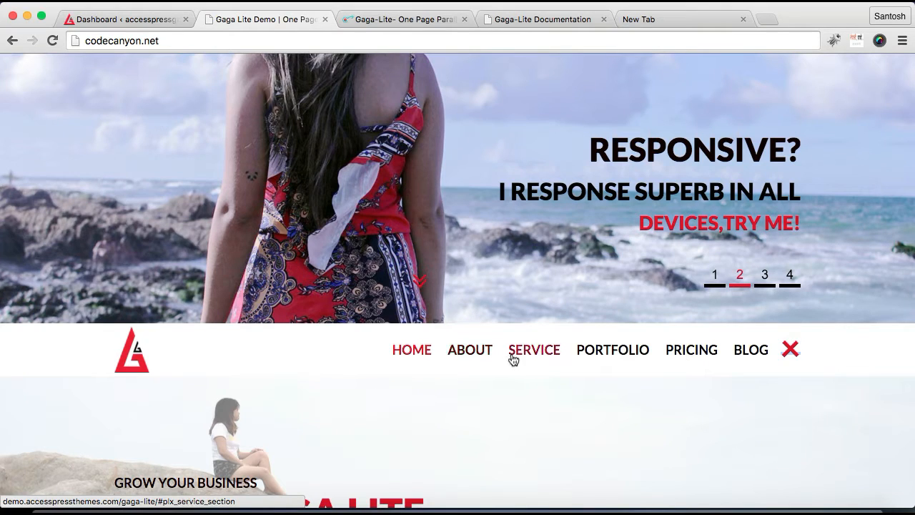
{"action": "mouse_move", "coordinate": [569, 355]}
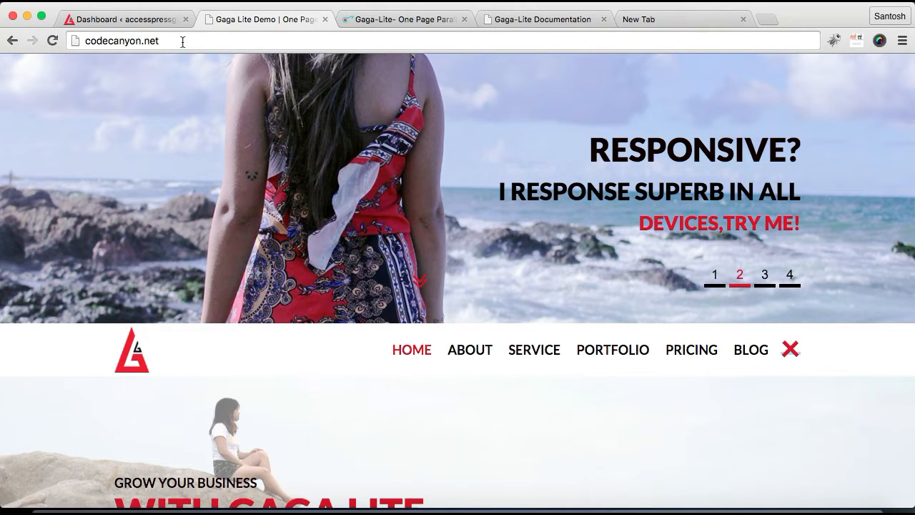
From the dashboard's Appearance menu, launch the Customizer and view it in its new tab
{"action": "left_click", "coordinate": [126, 20]}
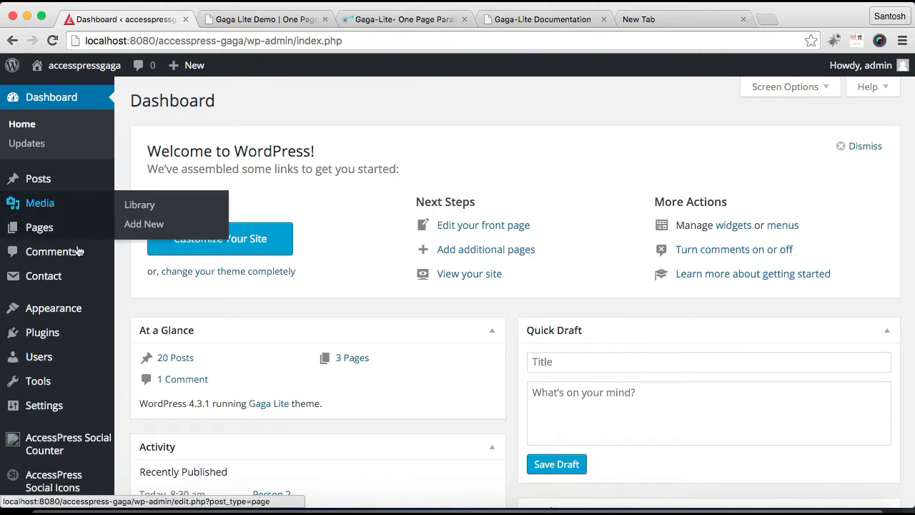
{"action": "mouse_move", "coordinate": [53, 307]}
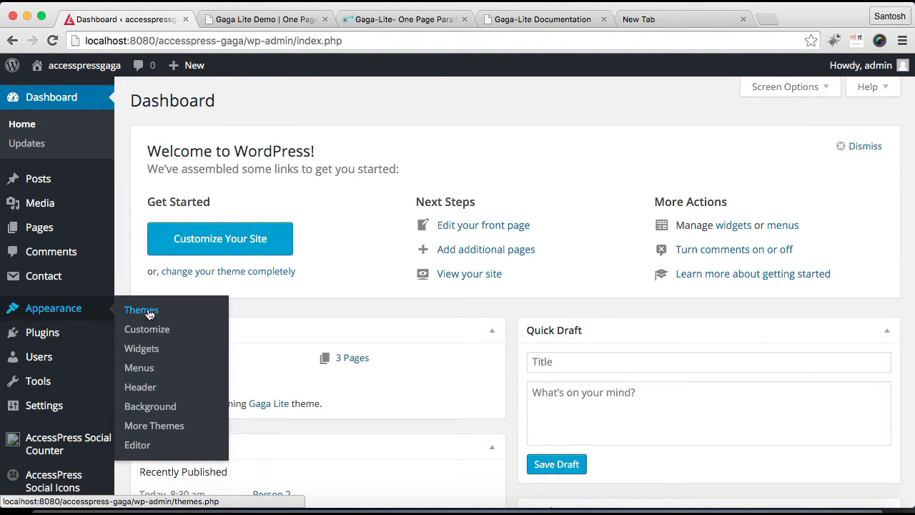
{"action": "mouse_move", "coordinate": [148, 329]}
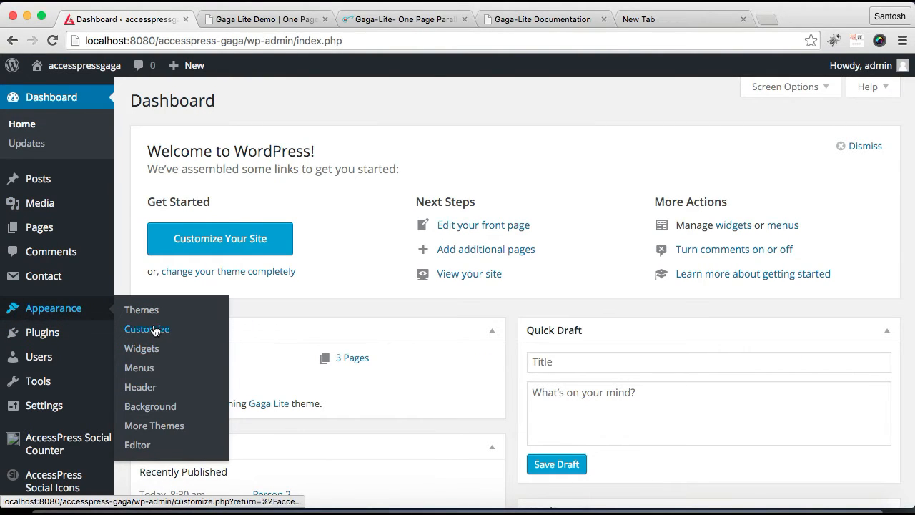
{"action": "left_click", "coordinate": [146, 329]}
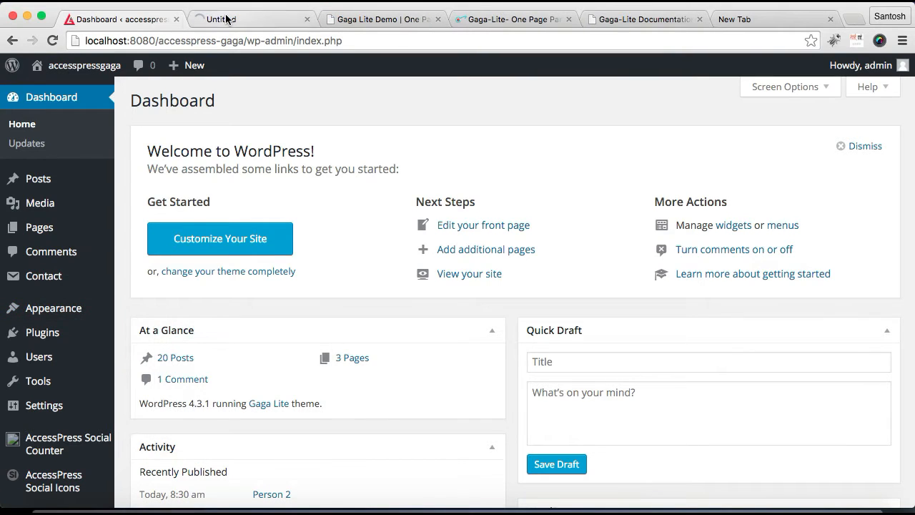
{"action": "left_click", "coordinate": [221, 238]}
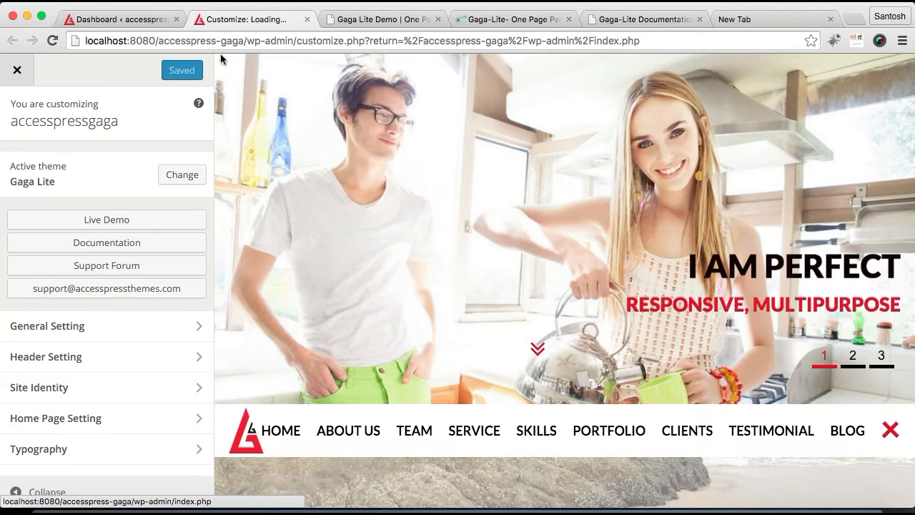
{"action": "scroll", "scroll_direction": "down", "scroll_amount": 3}
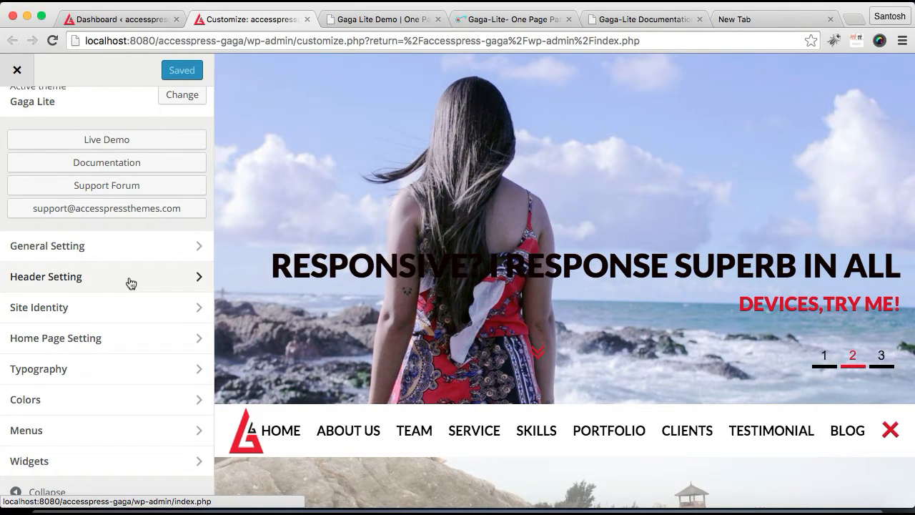
In Header Setting, try 'Check to show menu at top' and switch it back off
{"action": "left_click", "coordinate": [45, 277]}
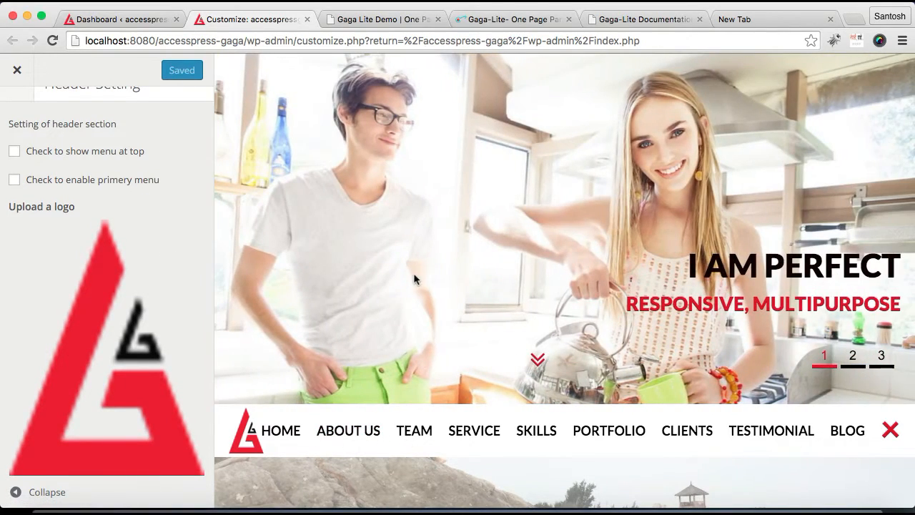
{"action": "mouse_move", "coordinate": [383, 279]}
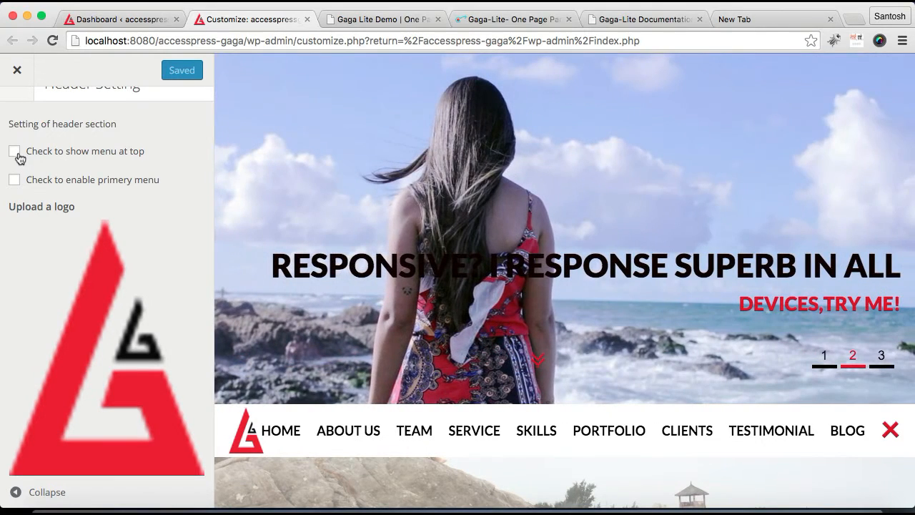
{"action": "left_click", "coordinate": [14, 151]}
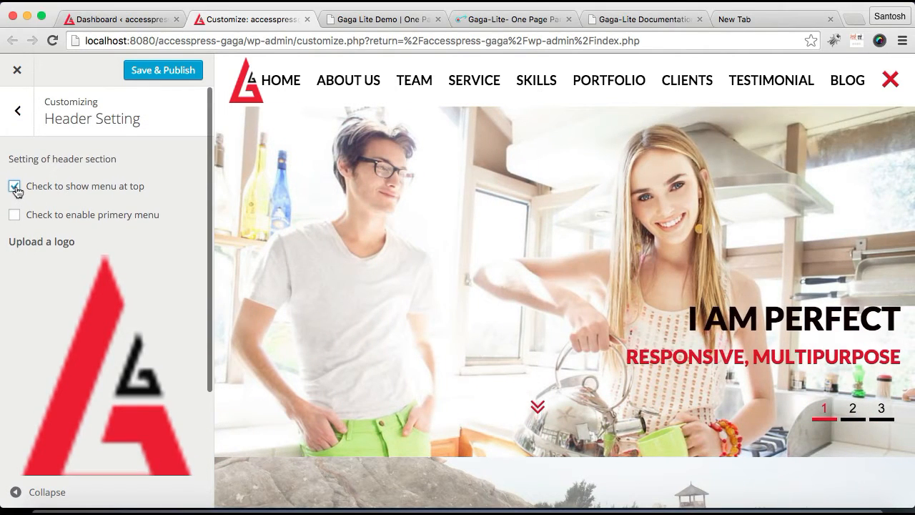
{"action": "left_click", "coordinate": [15, 186]}
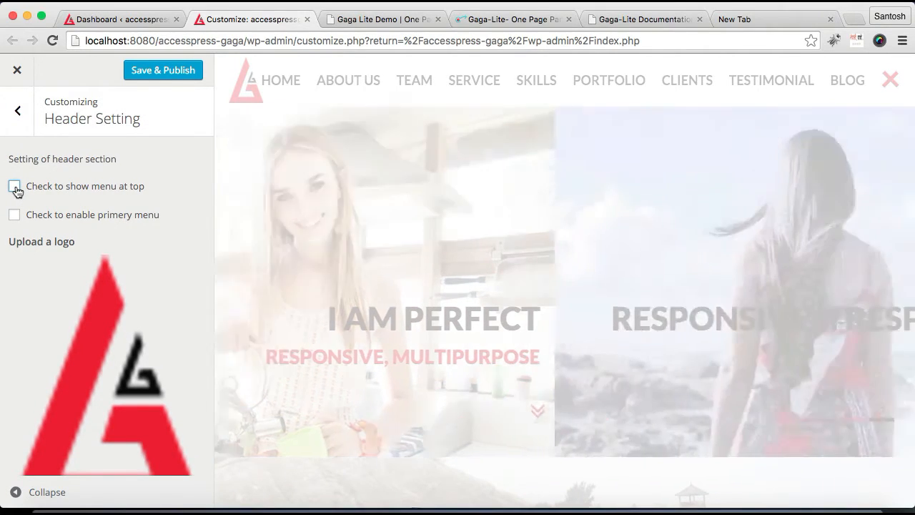
{"action": "left_click", "coordinate": [15, 186]}
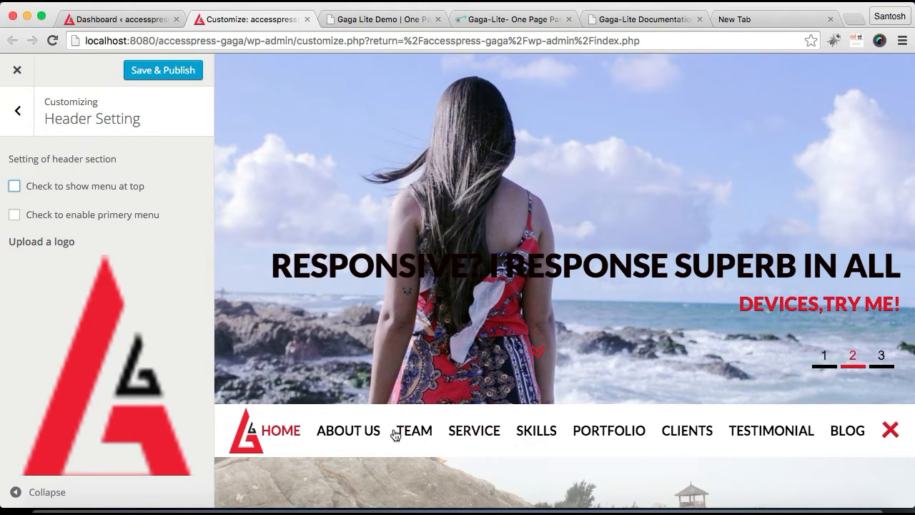
Tick 'Check to enable primery menu', Save & Publish, and return to the dashboard
{"action": "left_click", "coordinate": [14, 215]}
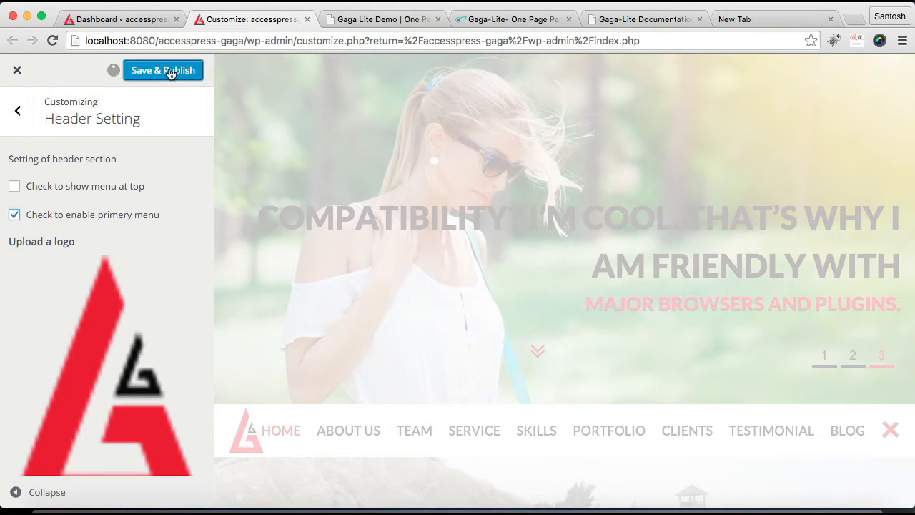
{"action": "left_click", "coordinate": [163, 68]}
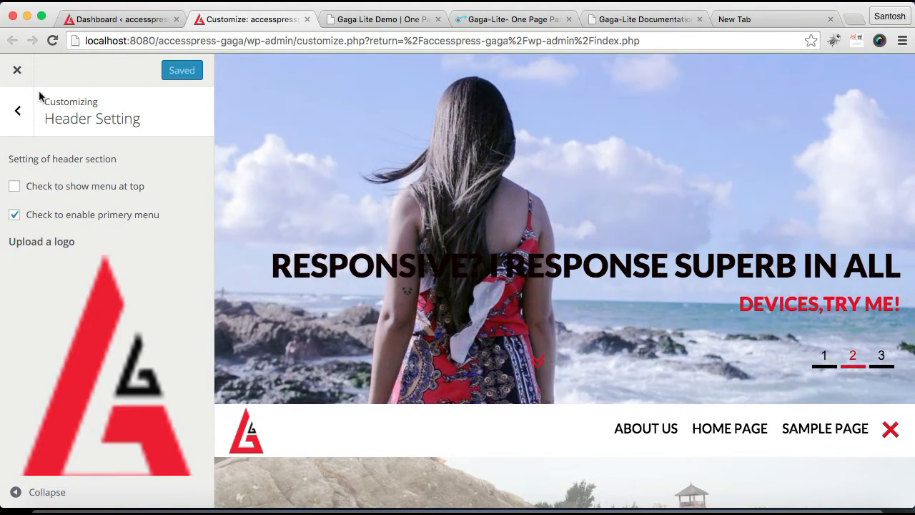
{"action": "left_click", "coordinate": [18, 68]}
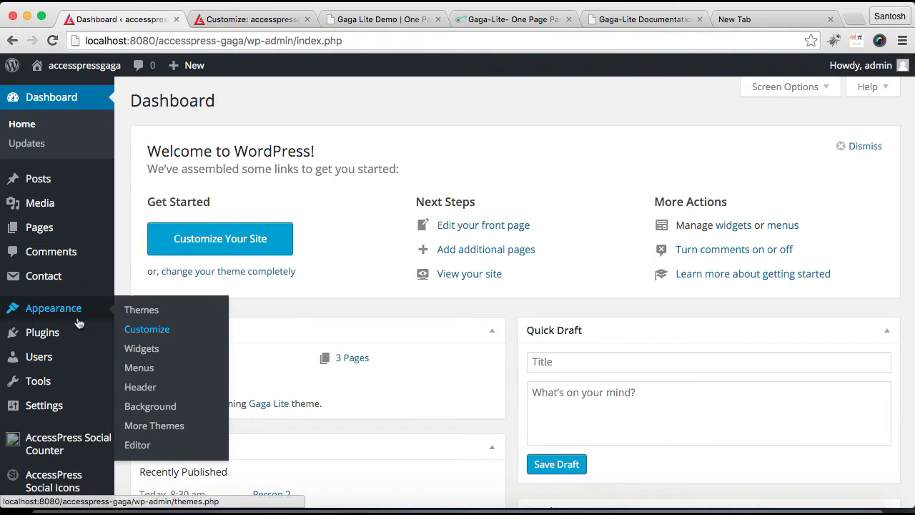
{"action": "mouse_move", "coordinate": [121, 320]}
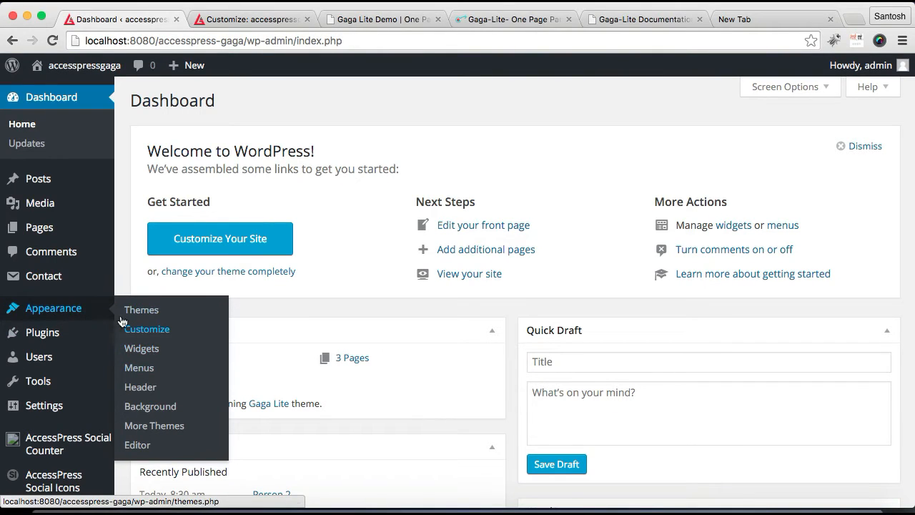
Go to Appearance > Menus to see Menu 1 with its four page items
{"action": "left_click", "coordinate": [138, 366]}
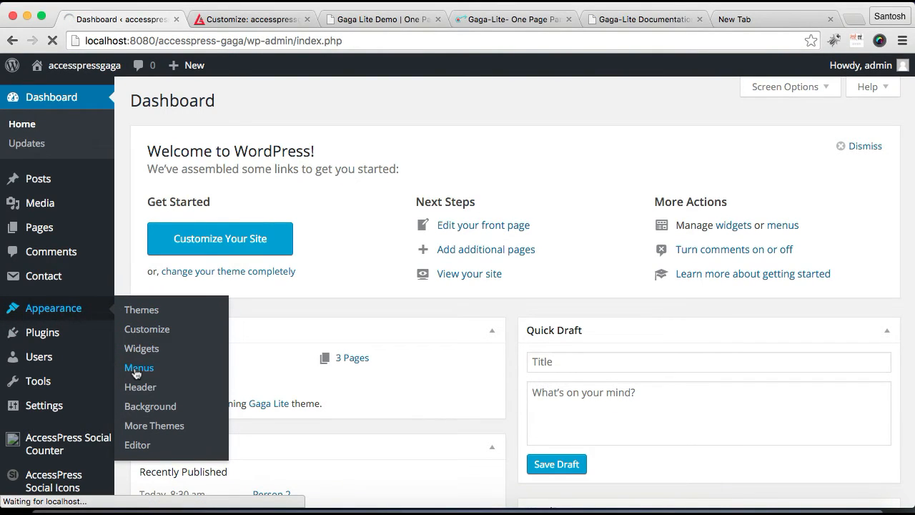
{"action": "left_click", "coordinate": [138, 366]}
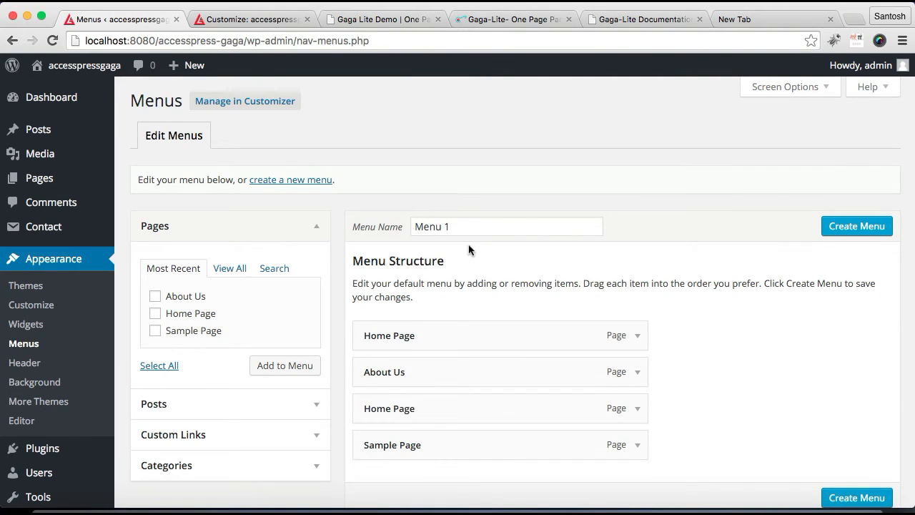
Create a new menu named 'Primary Menu'
{"action": "left_click", "coordinate": [507, 226]}
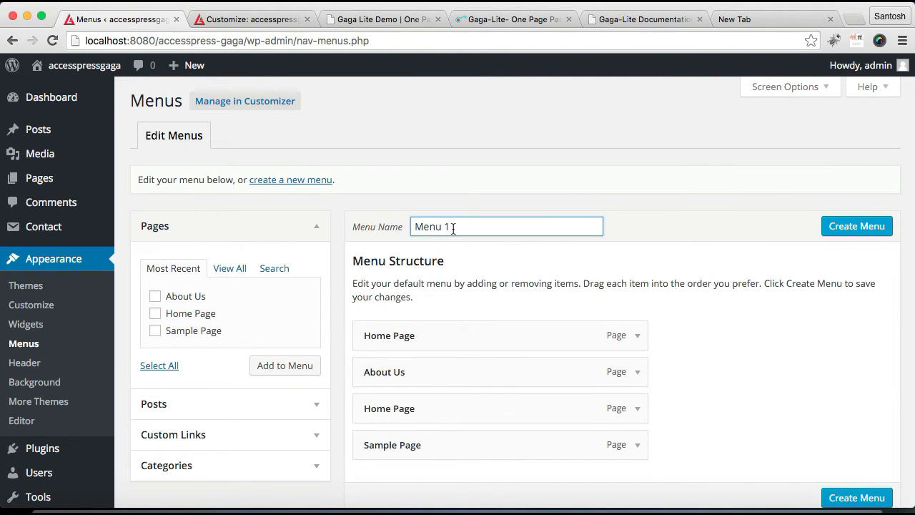
{"action": "type", "text": "P"}
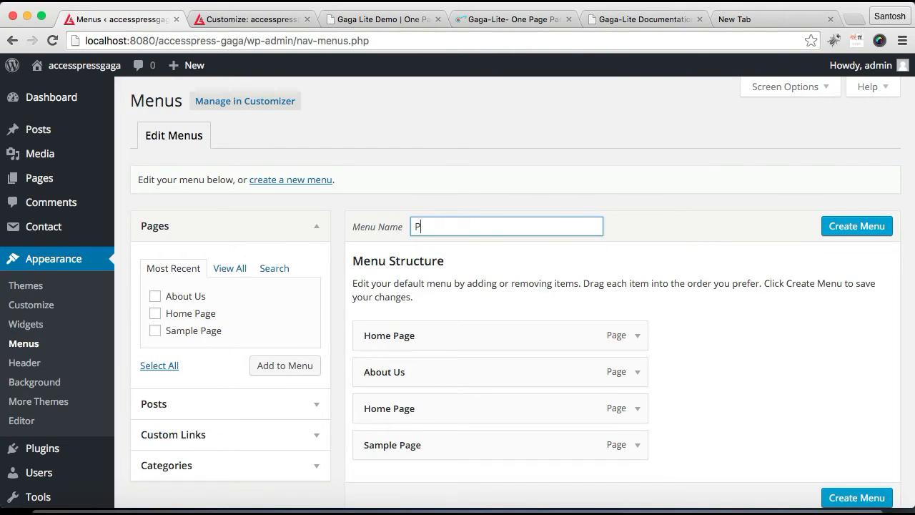
{"action": "type", "text": "rimary"}
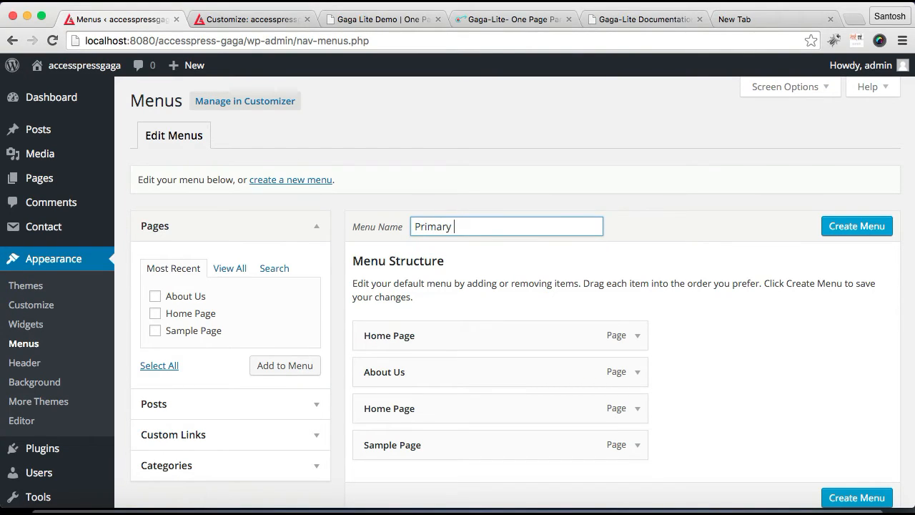
{"action": "type", "text": "Menu"}
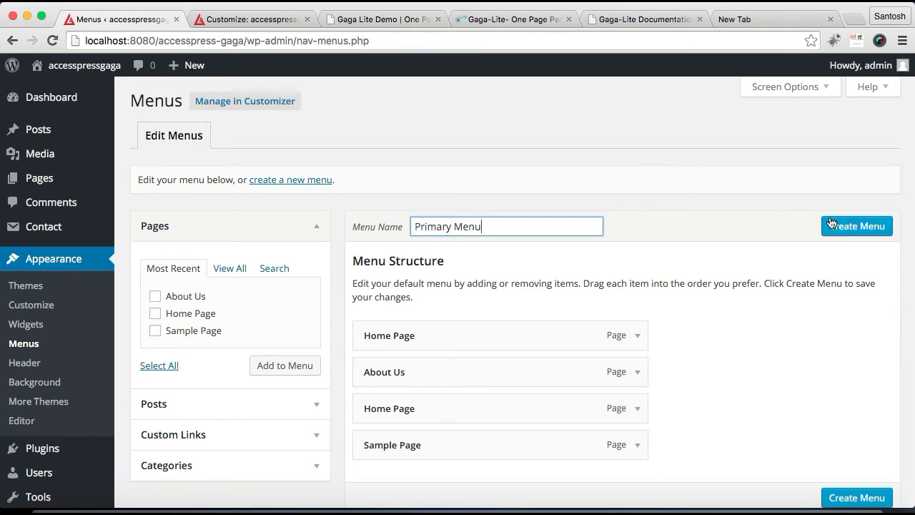
{"action": "left_click", "coordinate": [856, 226]}
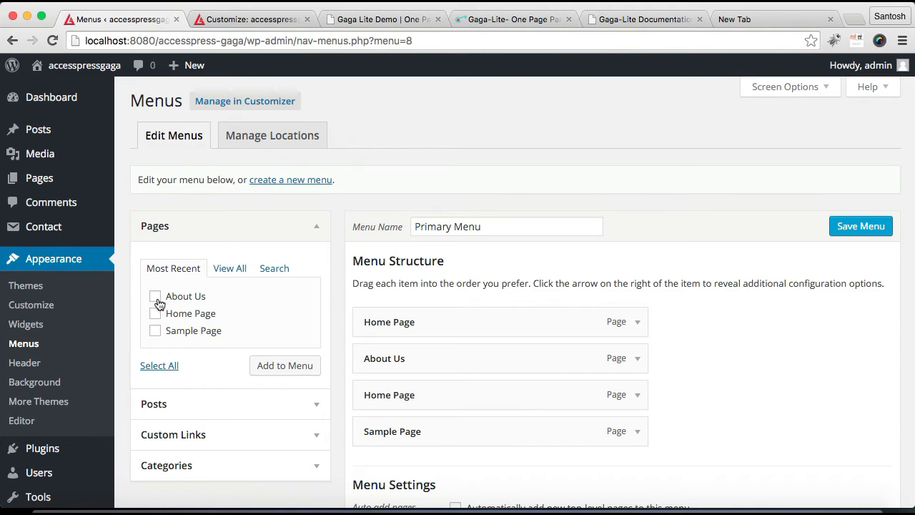
Expand the Categories box and remove the duplicate Home Page menu item
{"action": "scroll", "scroll_direction": "down", "scroll_amount": 3}
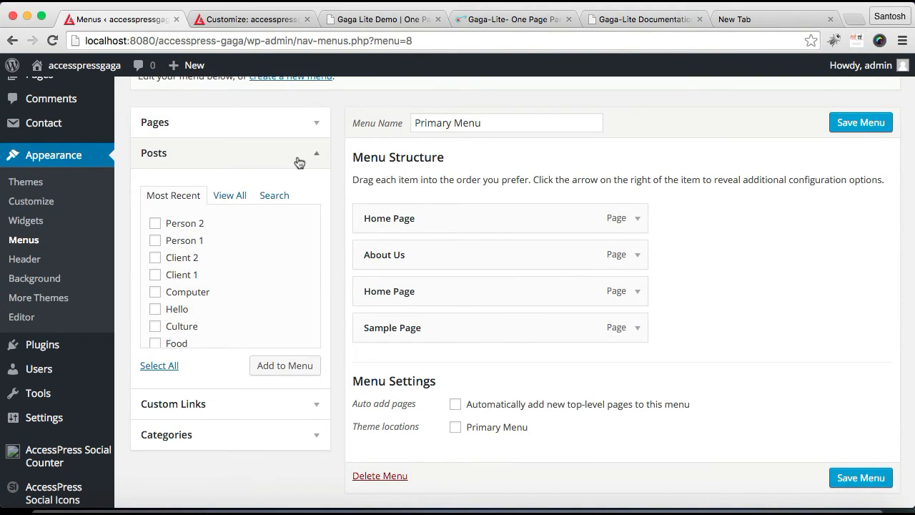
{"action": "left_click", "coordinate": [166, 215]}
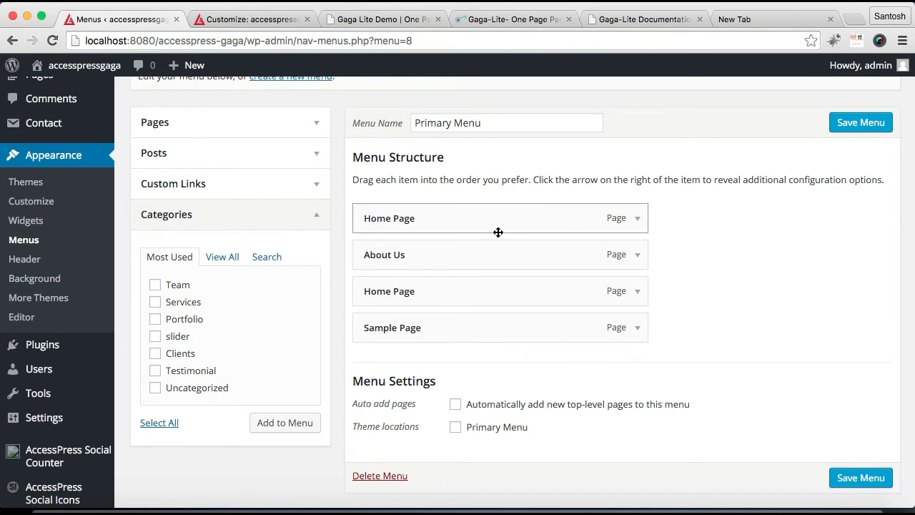
{"action": "mouse_move", "coordinate": [592, 279]}
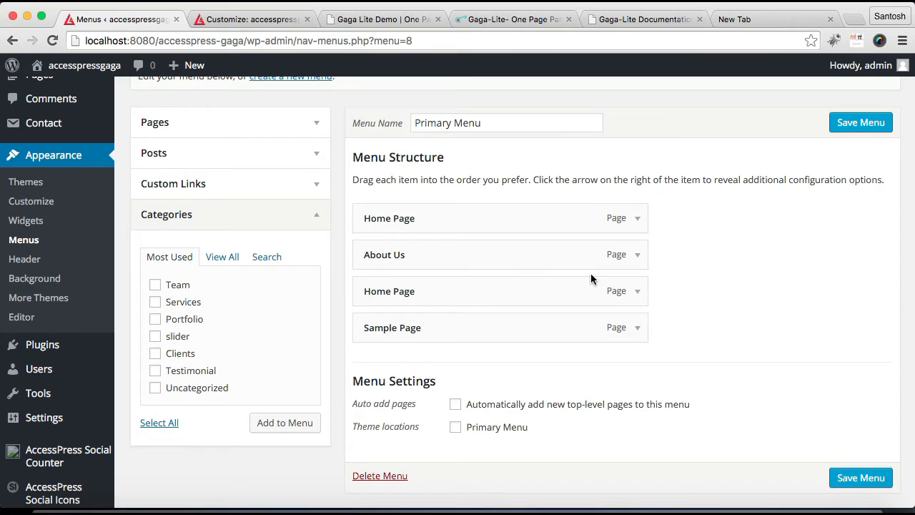
{"action": "left_click", "coordinate": [635, 291]}
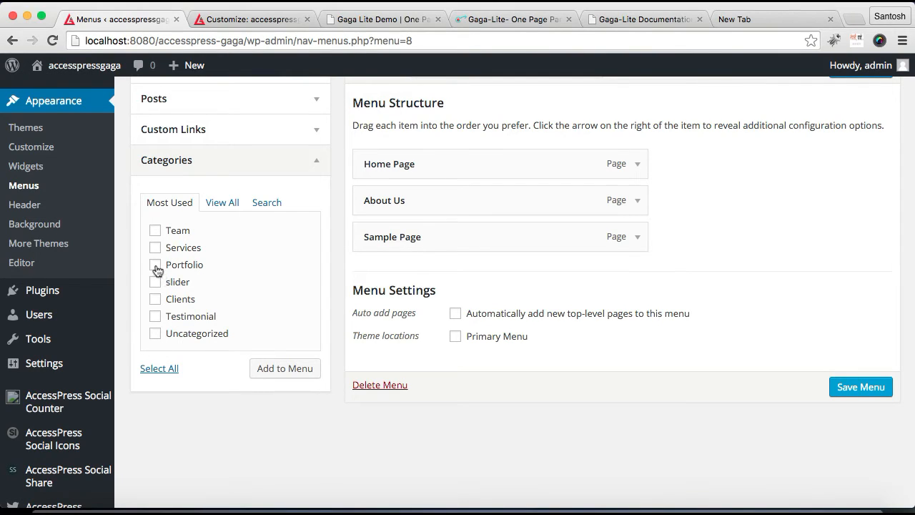
Add the Team, Services and Portfolio categories to the menu
{"action": "left_click", "coordinate": [155, 230]}
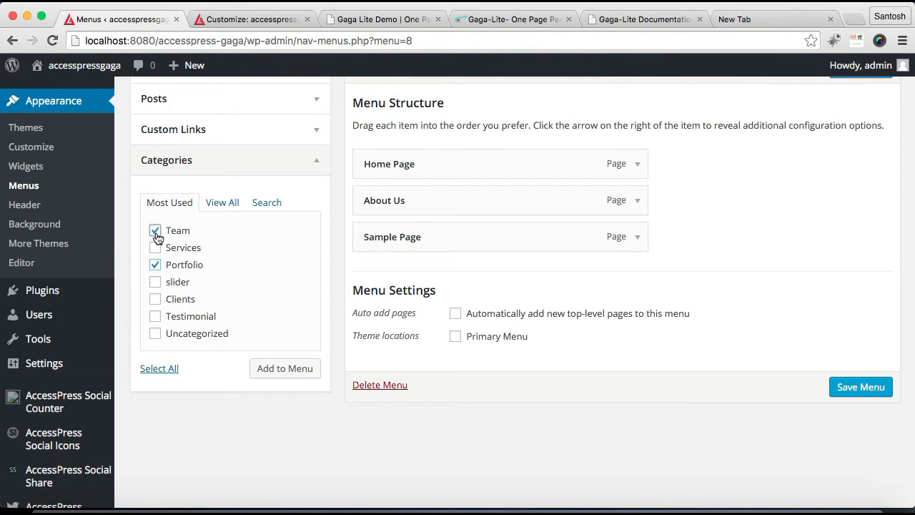
{"action": "left_click", "coordinate": [155, 246]}
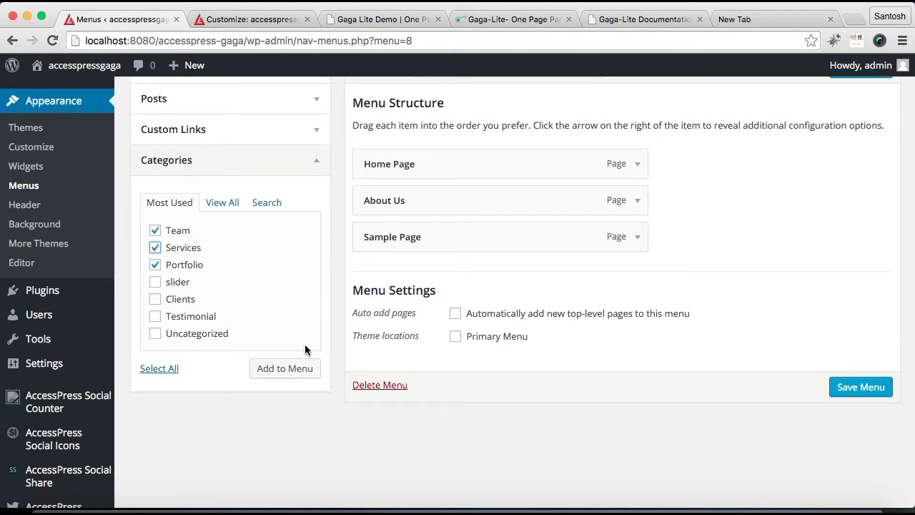
{"action": "left_click", "coordinate": [284, 369]}
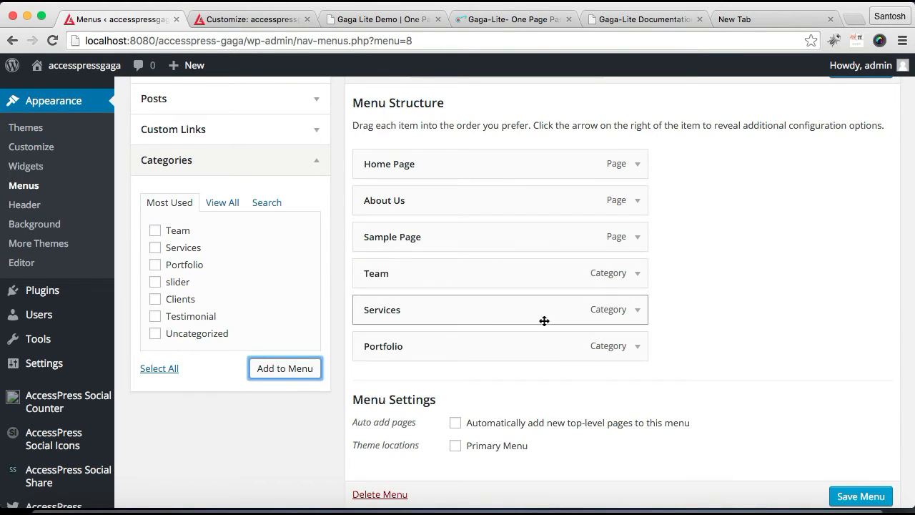
Assign the menu to the Primary Menu theme location and save it
{"action": "scroll", "scroll_direction": "down", "scroll_amount": 3}
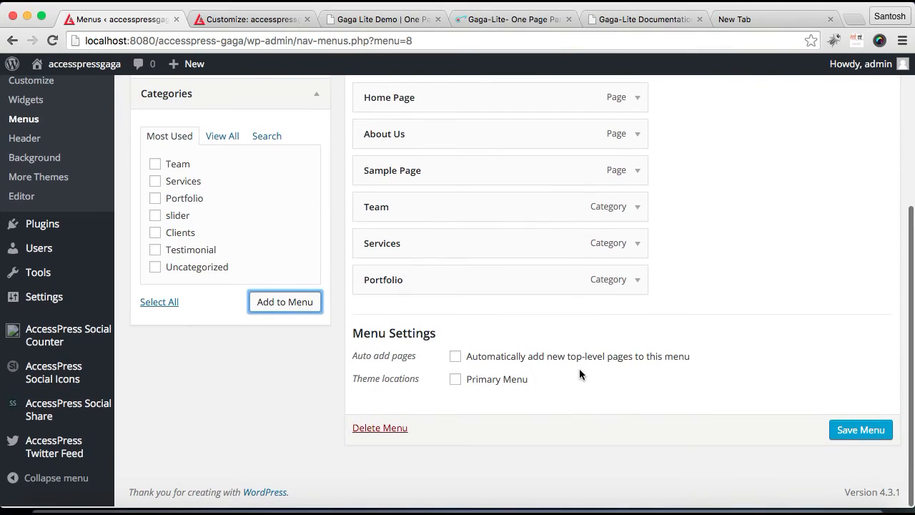
{"action": "left_click", "coordinate": [454, 381]}
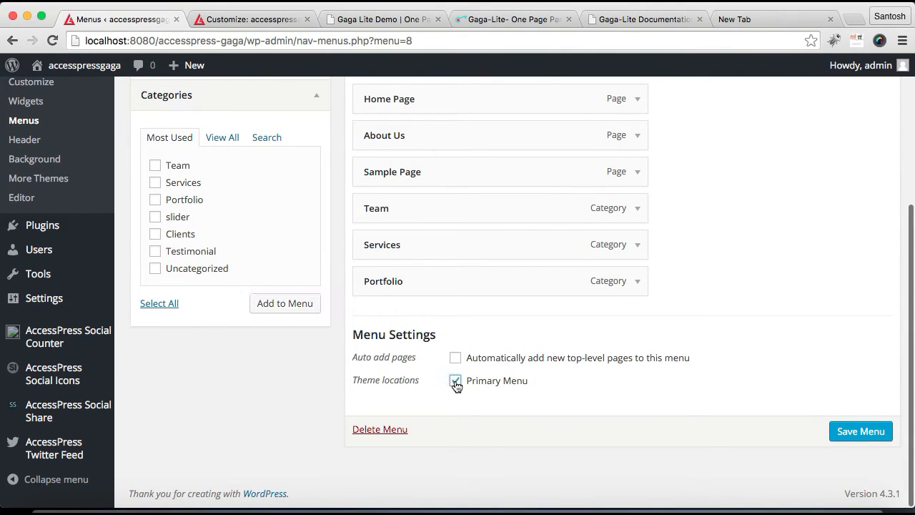
{"action": "left_click", "coordinate": [862, 431]}
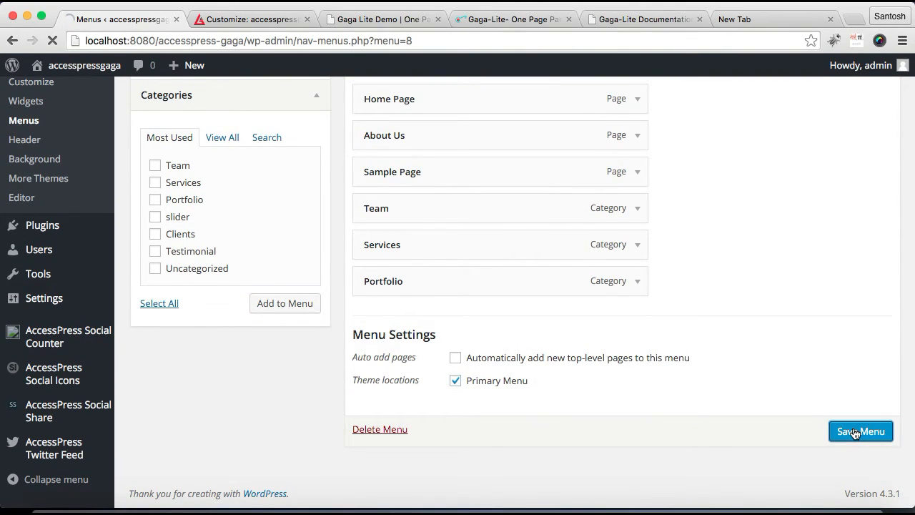
{"action": "left_click", "coordinate": [861, 432]}
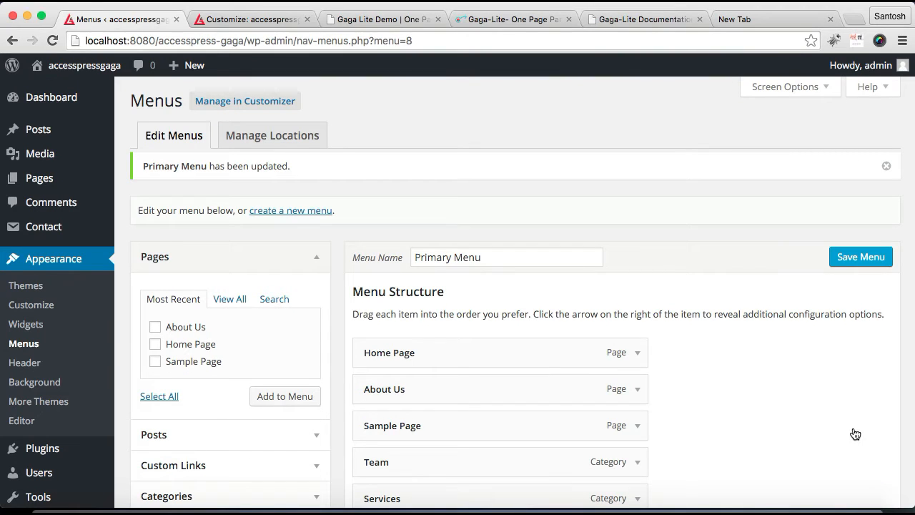
Use the admin bar site name to view the live site in a new tab
{"action": "scroll", "scroll_direction": "down", "scroll_amount": 3}
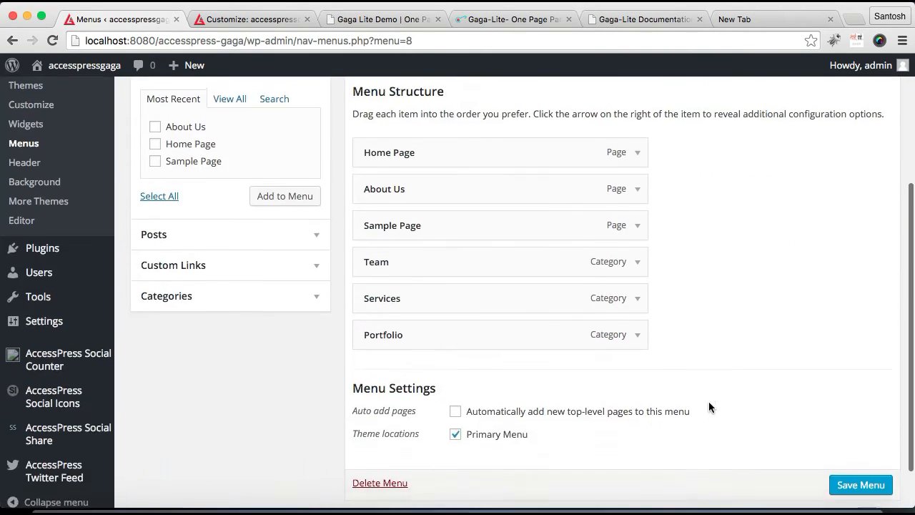
{"action": "scroll", "scroll_direction": "down", "scroll_amount": 3}
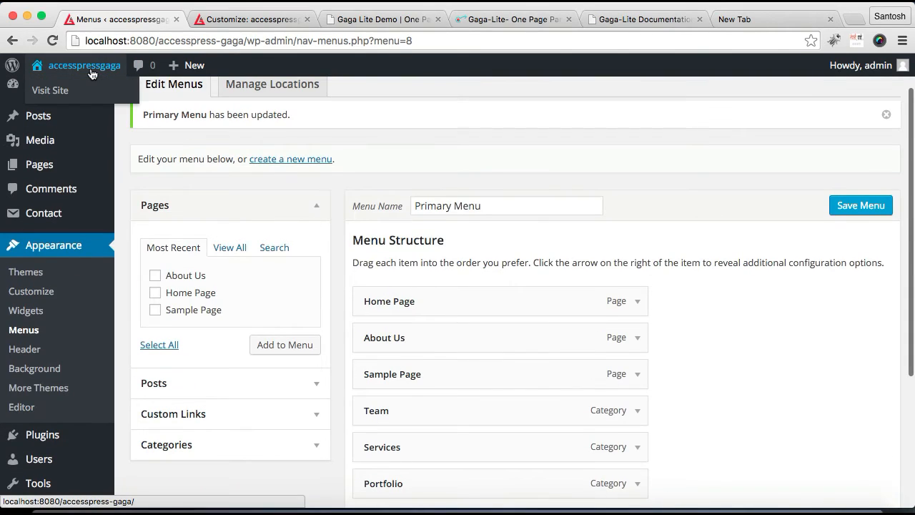
{"action": "right_click", "coordinate": [50, 90]}
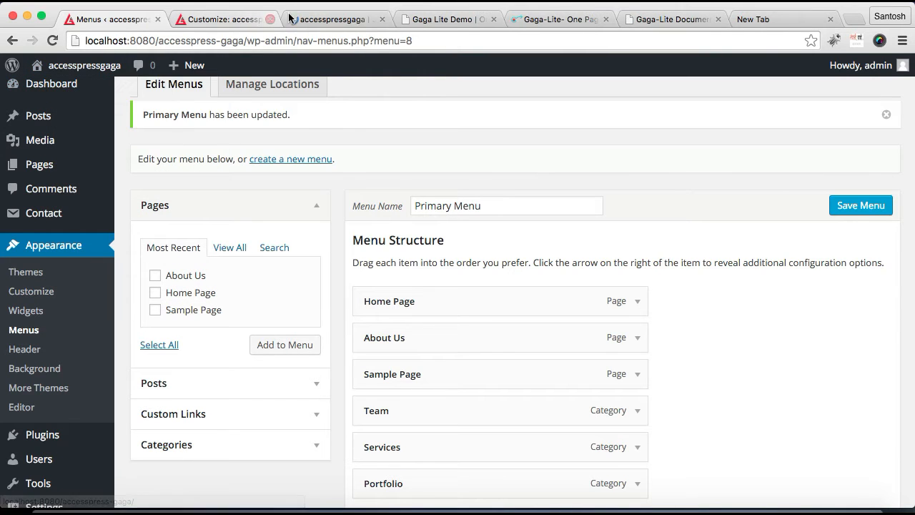
{"action": "left_click", "coordinate": [332, 19]}
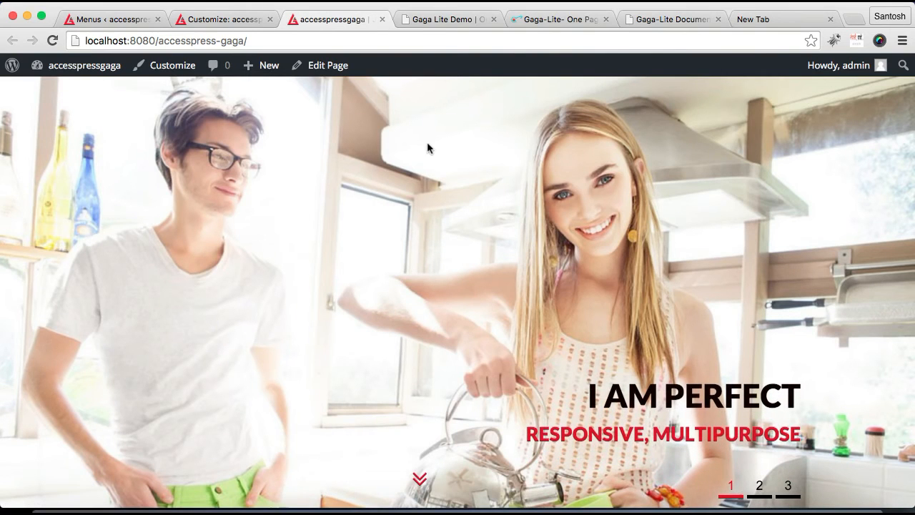
{"action": "scroll", "scroll_direction": "down", "scroll_amount": 3}
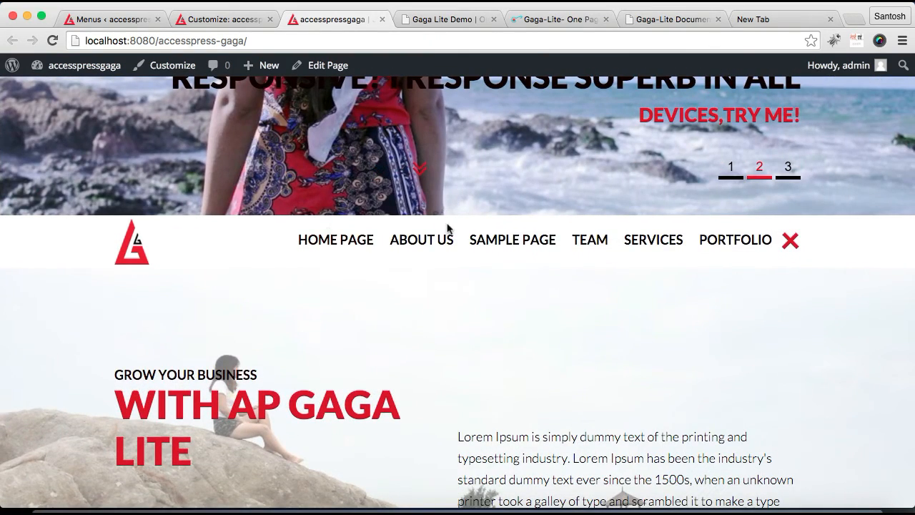
{"action": "mouse_move", "coordinate": [513, 240]}
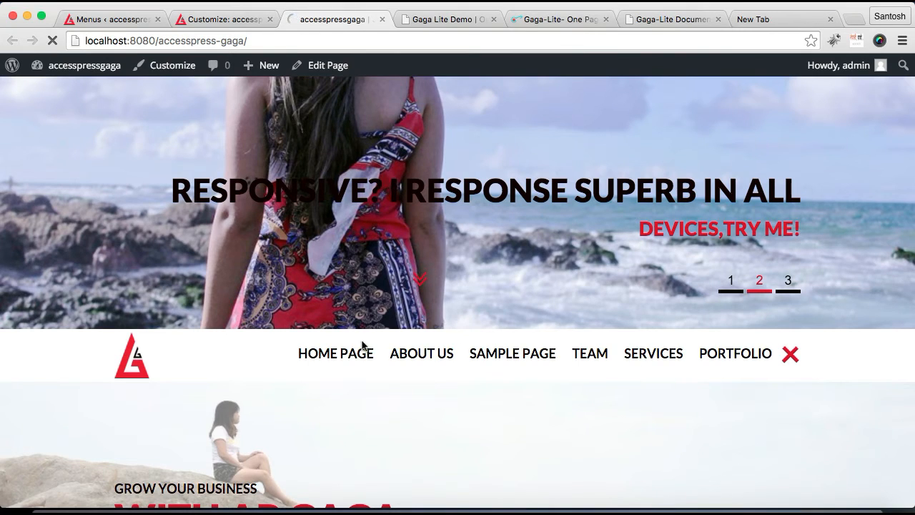
{"action": "left_click", "coordinate": [421, 352]}
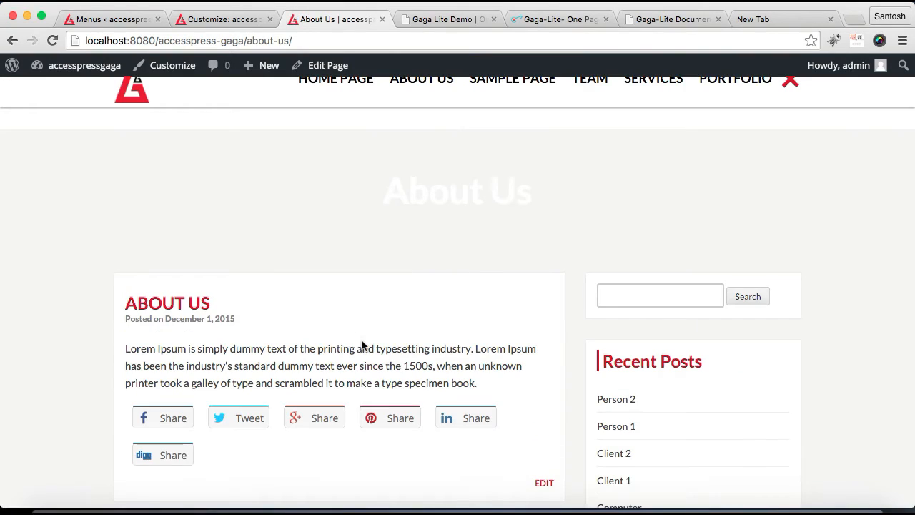
{"action": "mouse_move", "coordinate": [381, 264]}
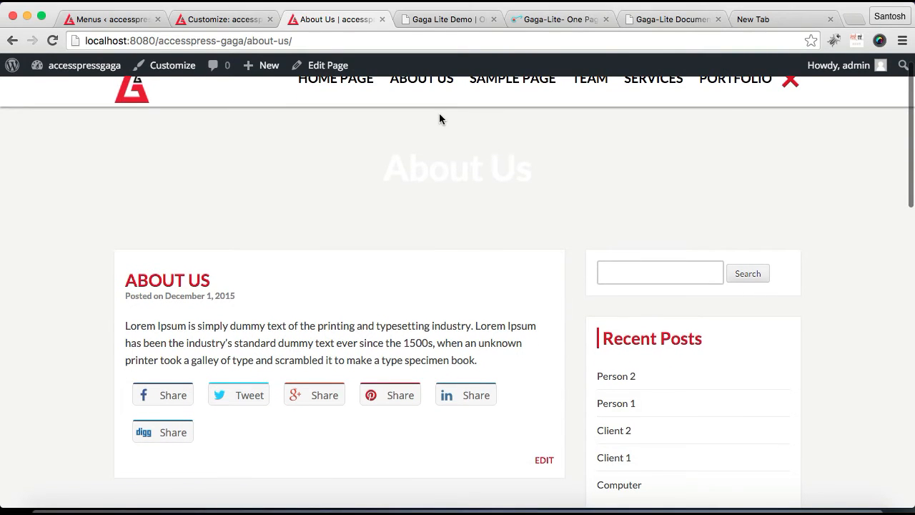
{"action": "left_click", "coordinate": [335, 79]}
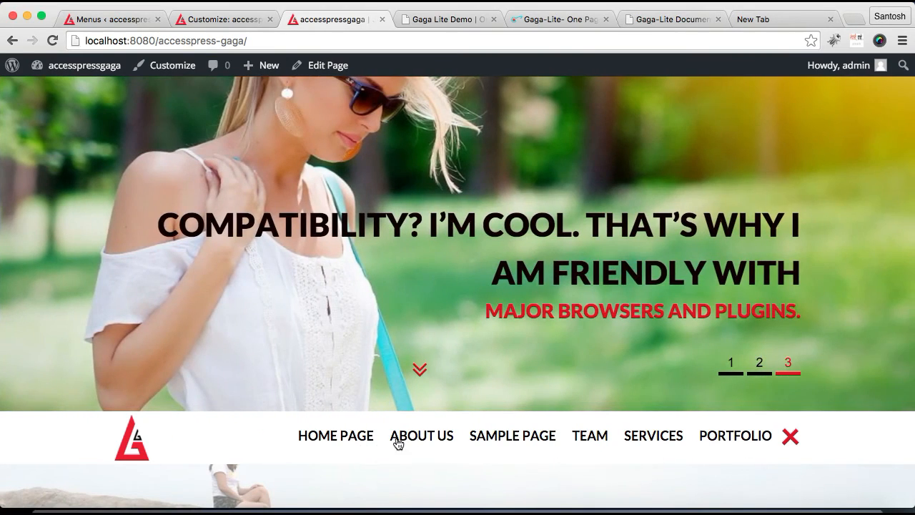
Revisit the demo's Our Services section via its SERVICE link, then return to the Customizer
{"action": "left_click", "coordinate": [446, 18]}
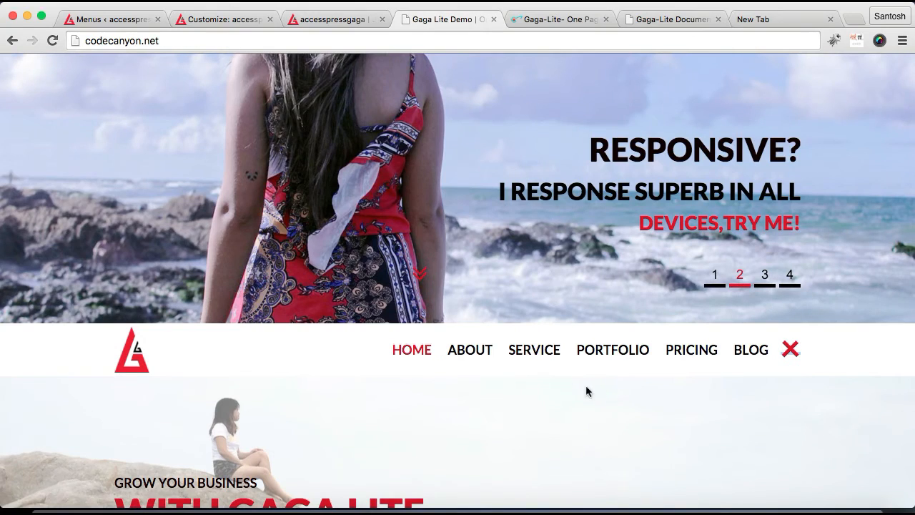
{"action": "left_click", "coordinate": [535, 349]}
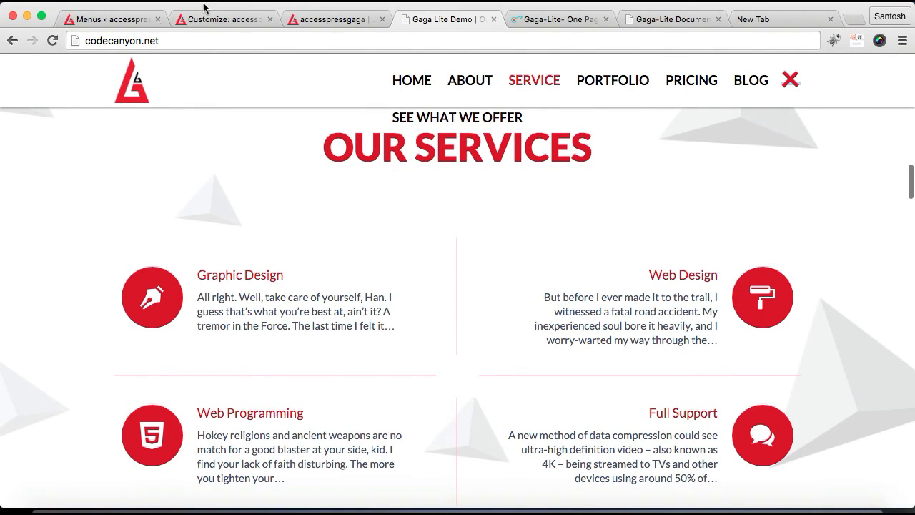
{"action": "left_click", "coordinate": [224, 19]}
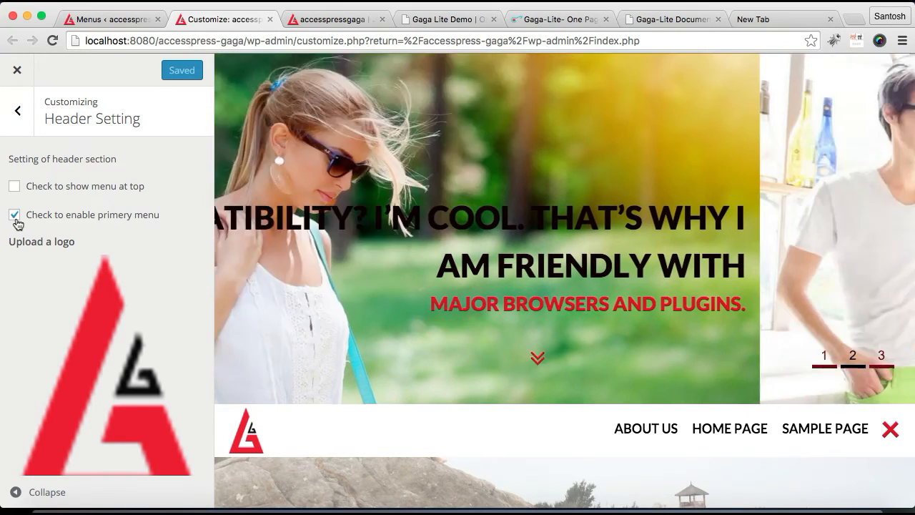
Untick 'Check to enable primery menu', Save & Publish, and check the live site header
{"action": "left_click", "coordinate": [15, 215]}
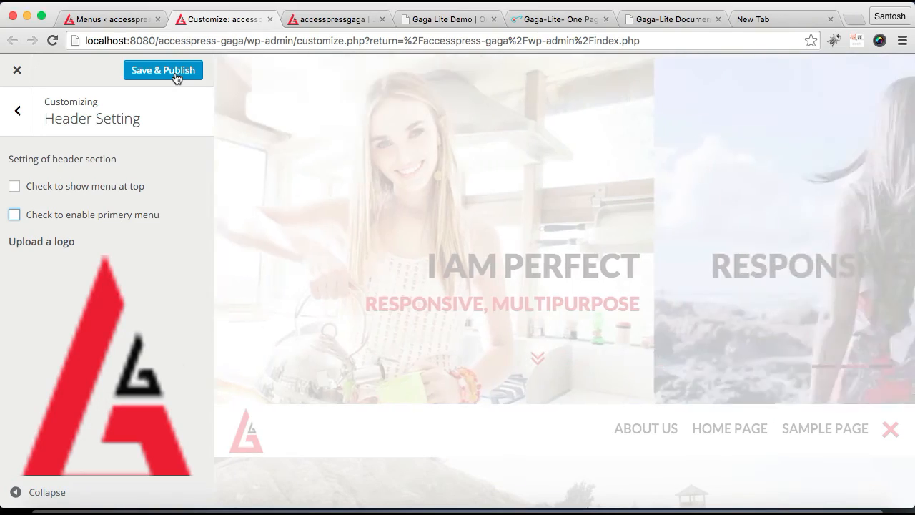
{"action": "left_click", "coordinate": [163, 70]}
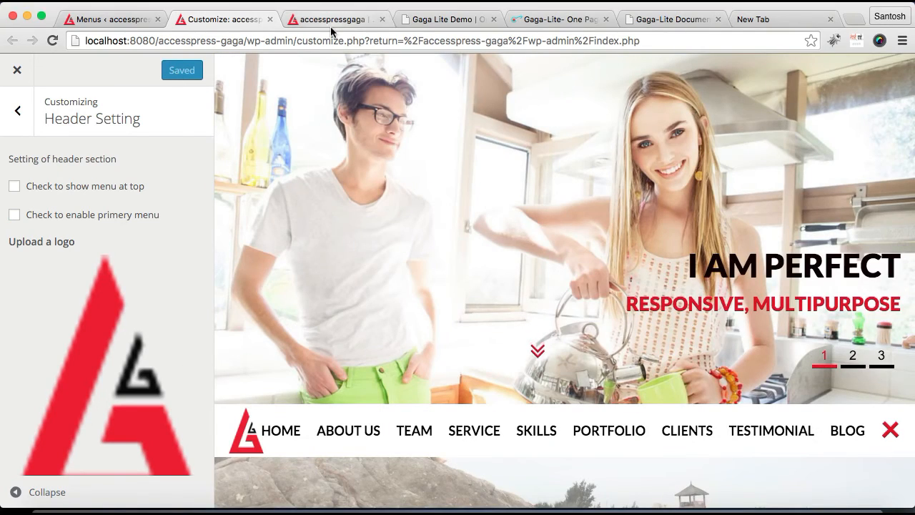
{"action": "left_click", "coordinate": [329, 19]}
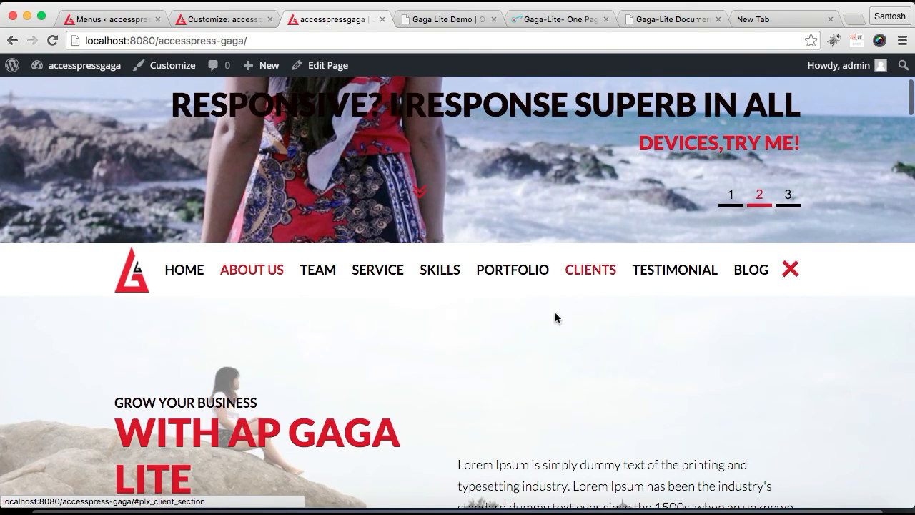
{"action": "scroll", "scroll_direction": "down", "scroll_amount": 3}
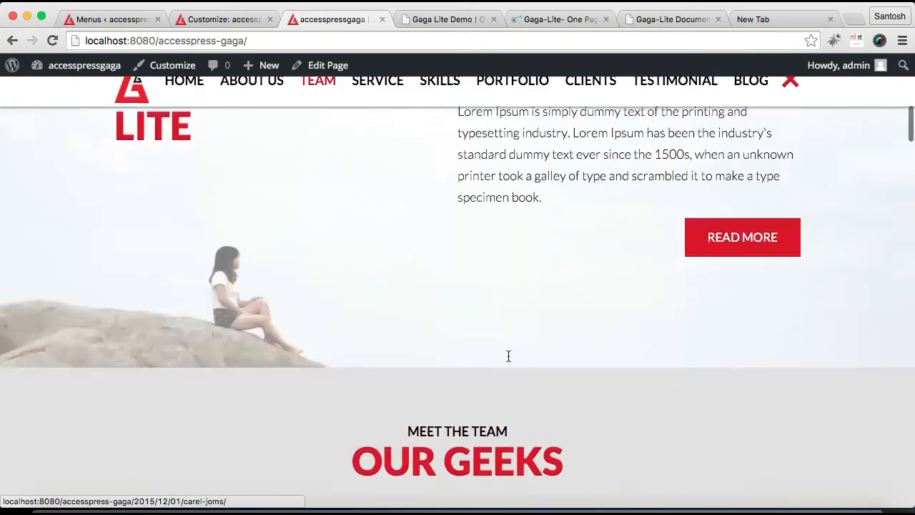
{"action": "scroll", "scroll_direction": "up", "scroll_amount": 3}
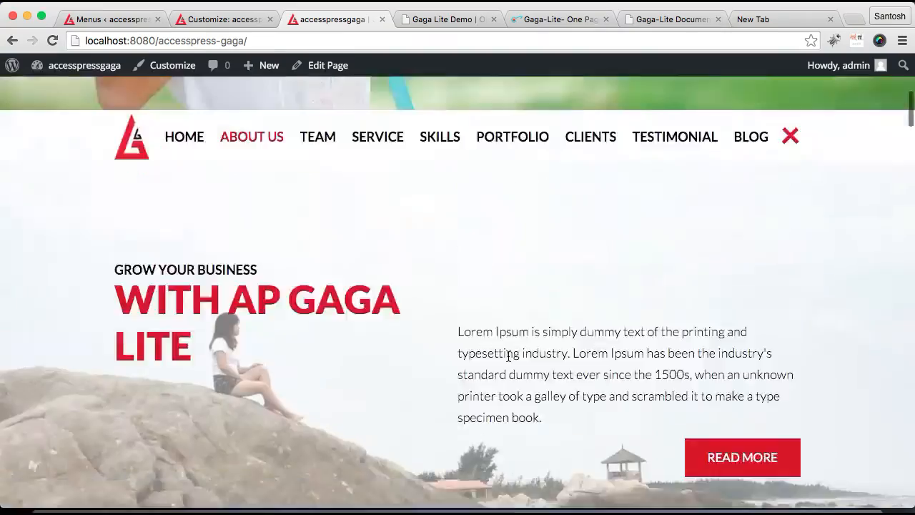
{"action": "left_click", "coordinate": [512, 137]}
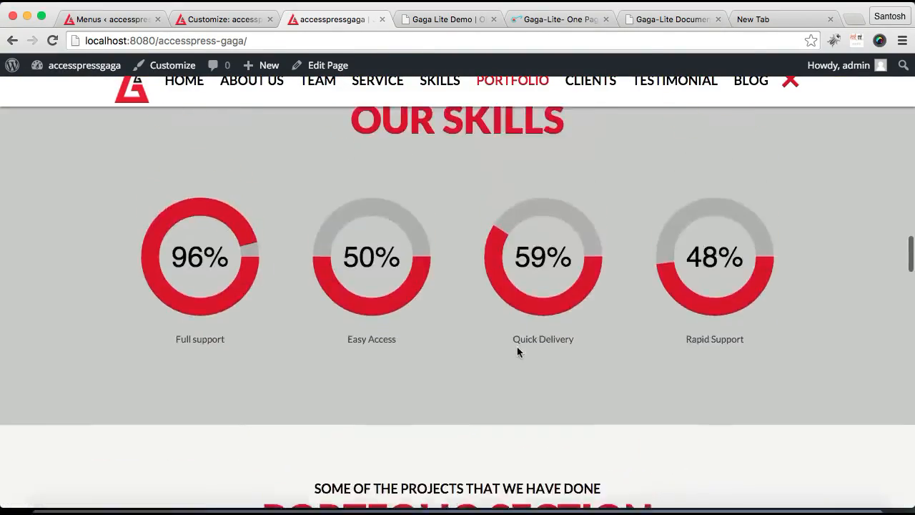
{"action": "scroll", "scroll_direction": "up", "scroll_amount": 3}
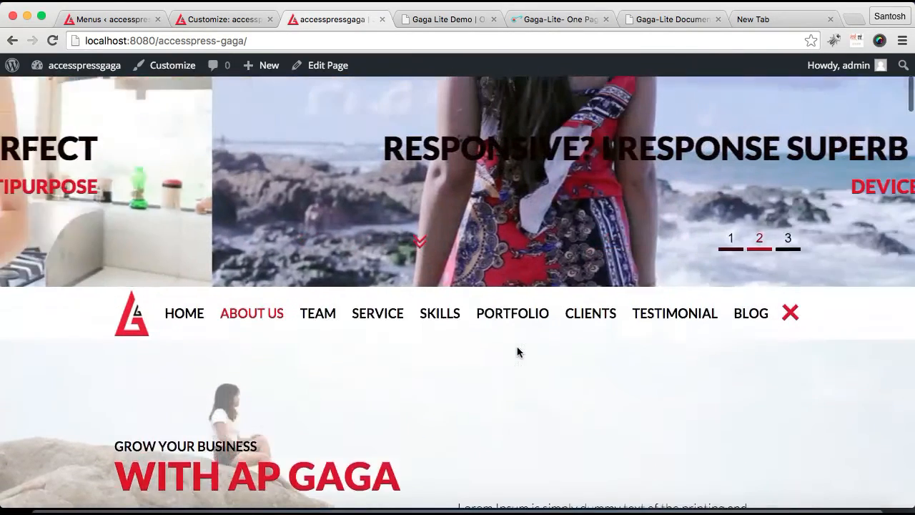